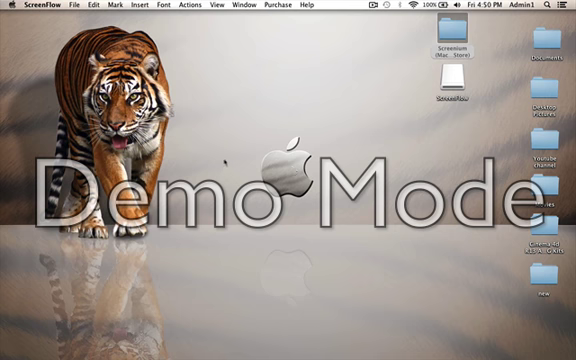
# Step: Open the Cinema 4D R13 folder from the desktop in a Finder window
pyautogui.click(448, 8)
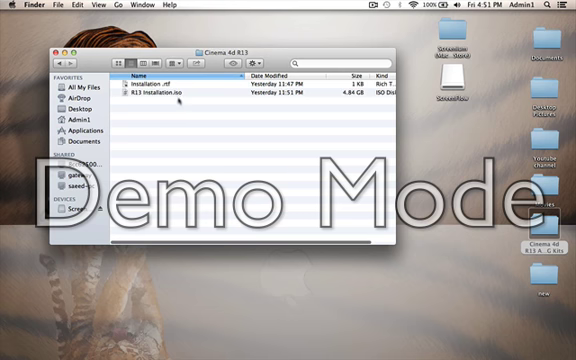
# Step: Close the folder window and launch CINEMA 4D from a Spotlight search for 'cinema'
pyautogui.click(200, 104)
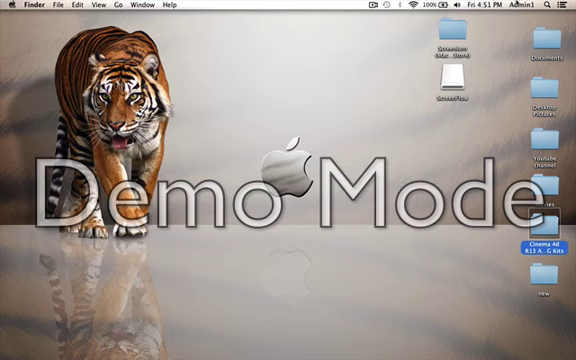
pyautogui.click(566, 8)
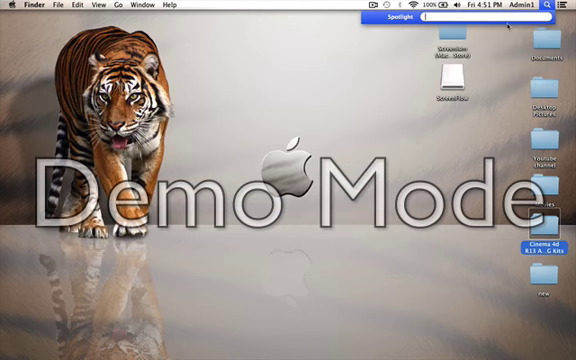
pyautogui.write('cinema')
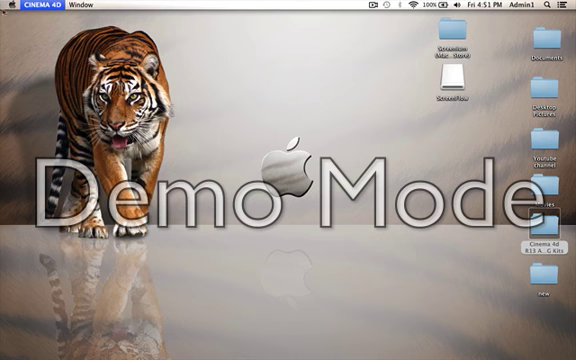
pyautogui.write('cinema')
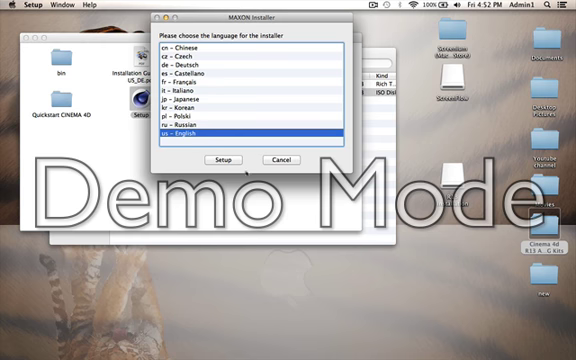
# Step: Choose the installer language and run the Cinema 4D R13 installation
pyautogui.click(280, 160)
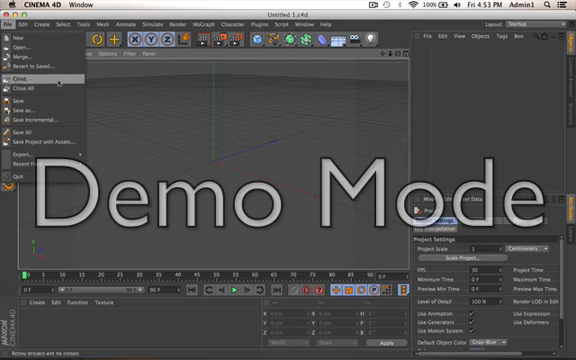
# Step: Bring up Save As for the untitled scene, cancel it, and open the Apple menu
pyautogui.click(22, 90)
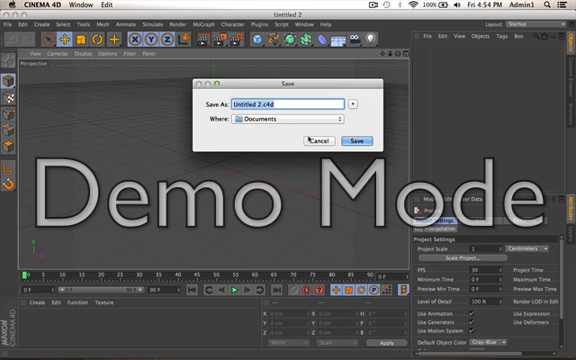
pyautogui.click(360, 140)
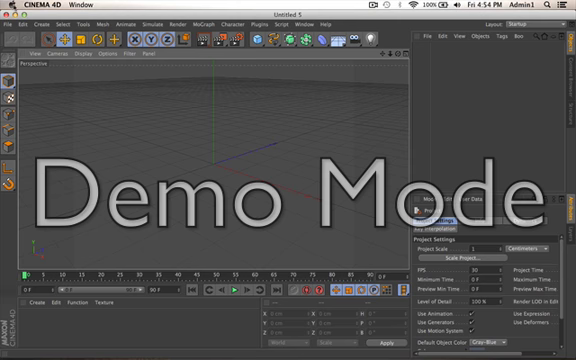
pyautogui.click(8, 6)
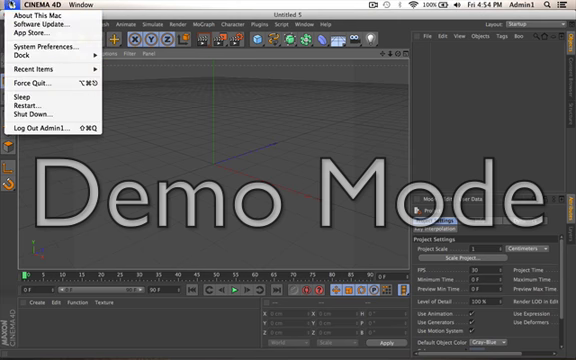